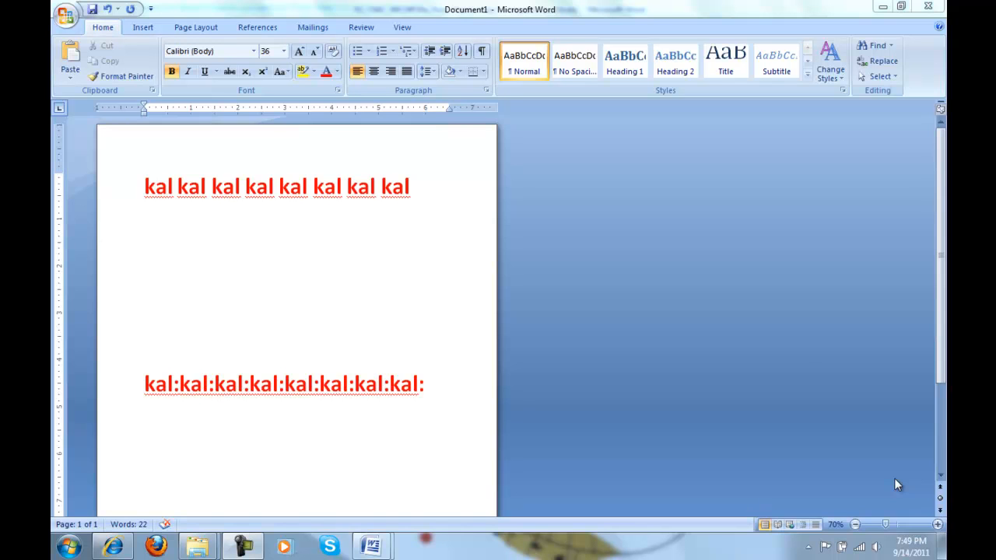
mouse_move(504, 148)
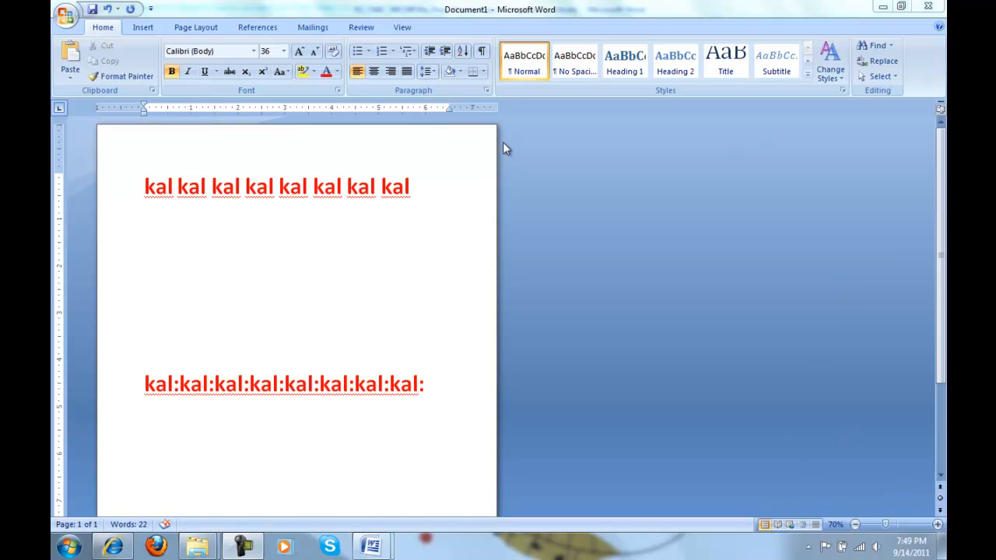
mouse_move(181, 205)
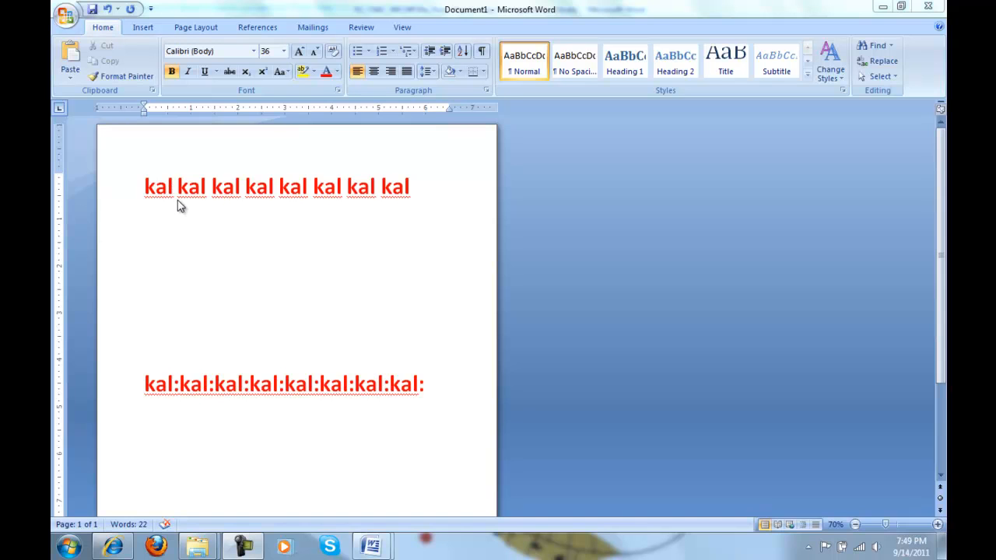
mouse_move(215, 201)
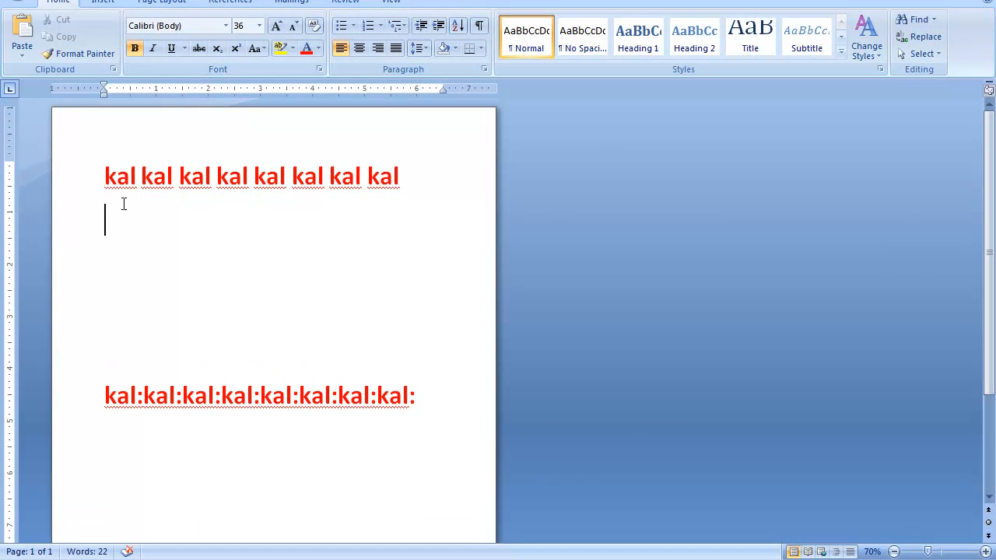
Step: Add a second red underlined 'kal kal kal' drill line under the first line
text(k)
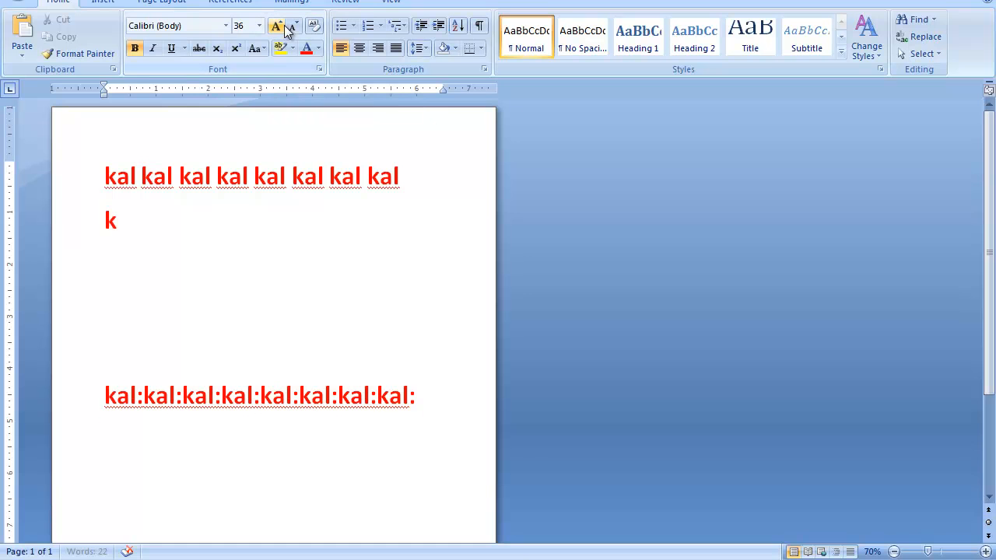
text(al)
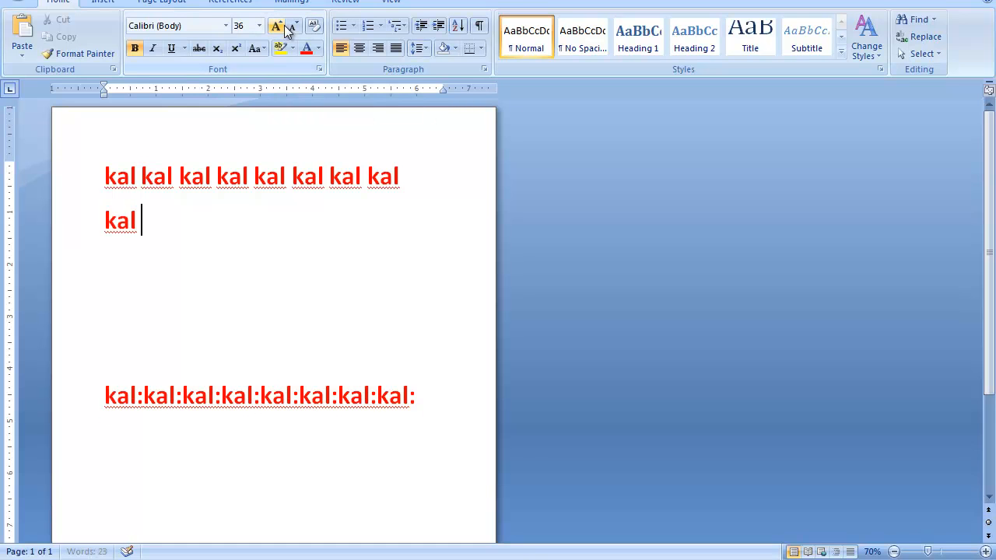
text(kal)
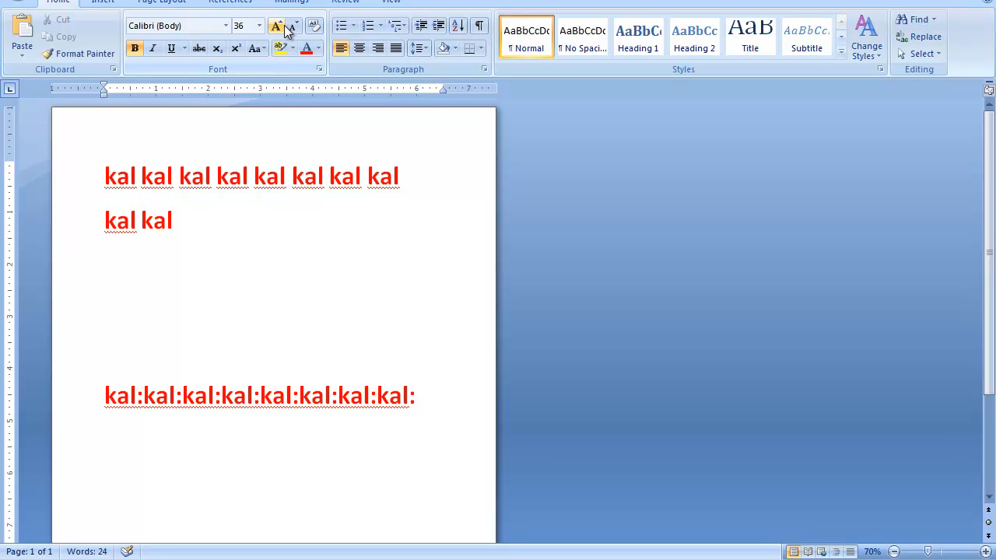
text(ka)
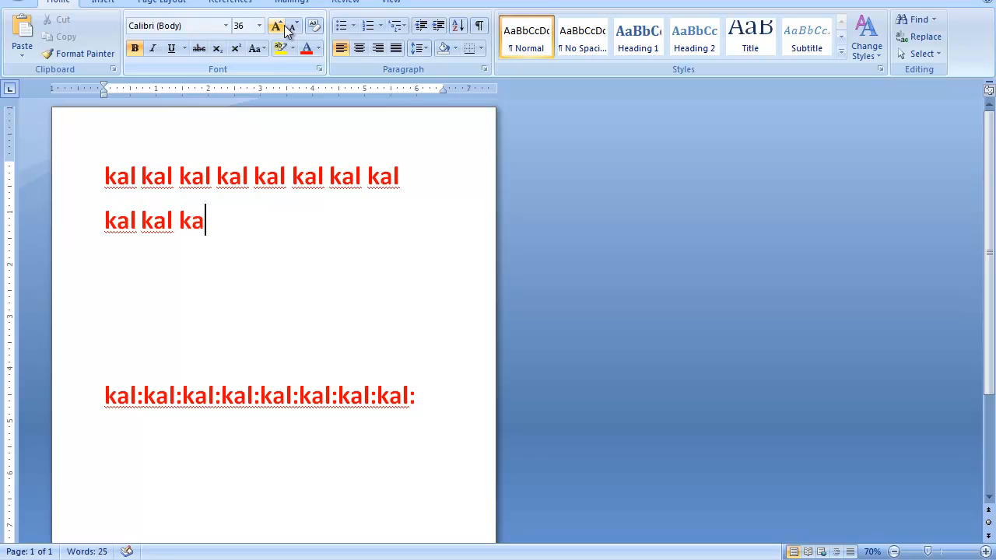
text(l)
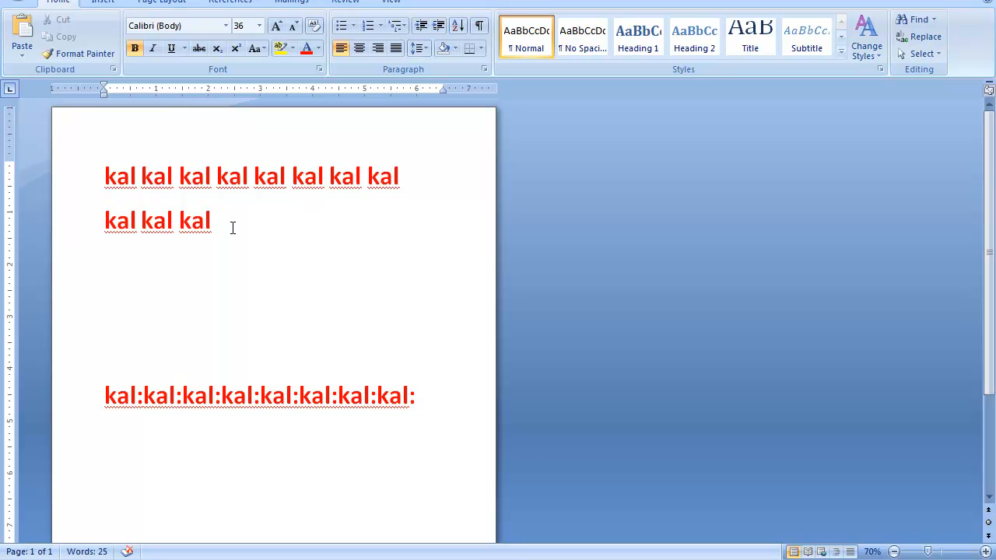
Step: Raise the font size to 48 and add larger 'kal kal kal kal' lines above the colon drill
click(216, 221)
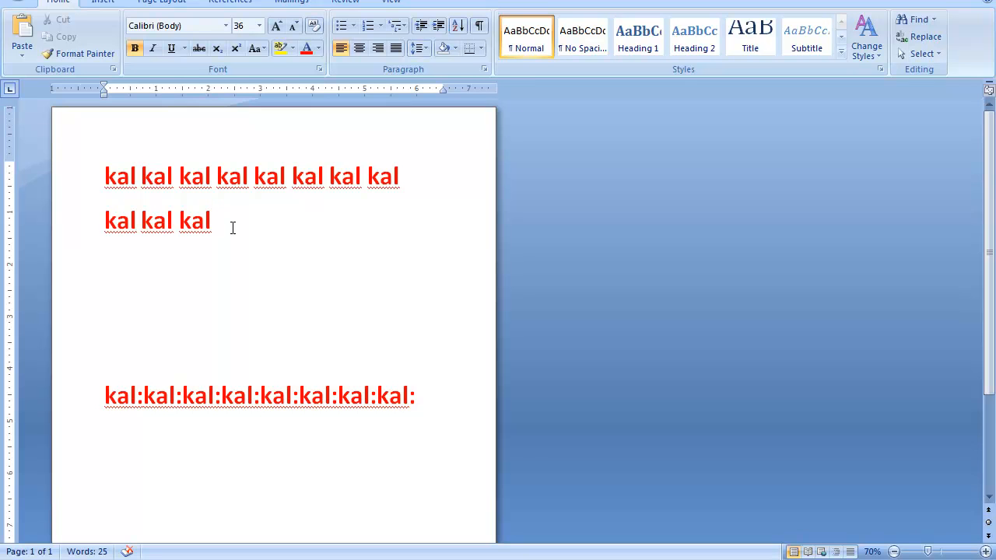
click(218, 221)
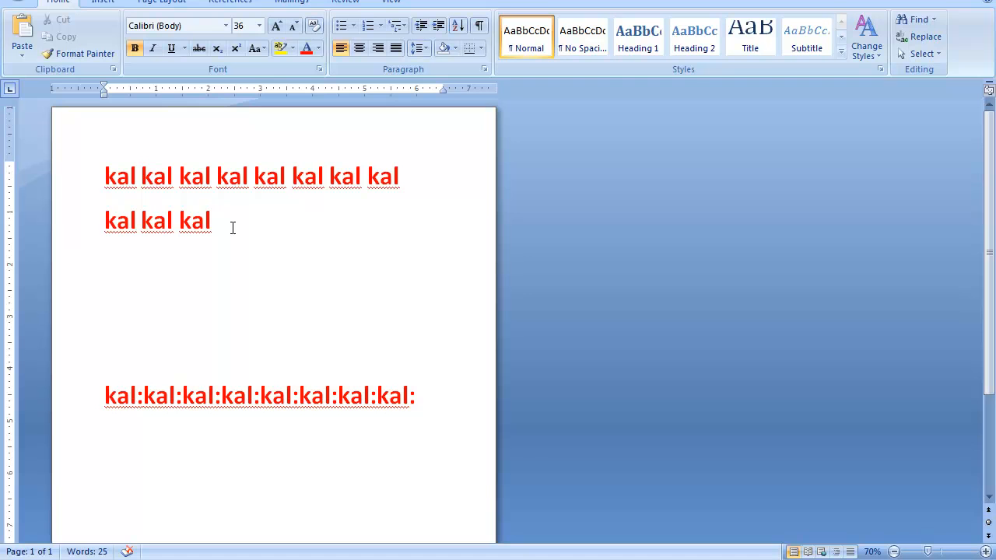
click(218, 221)
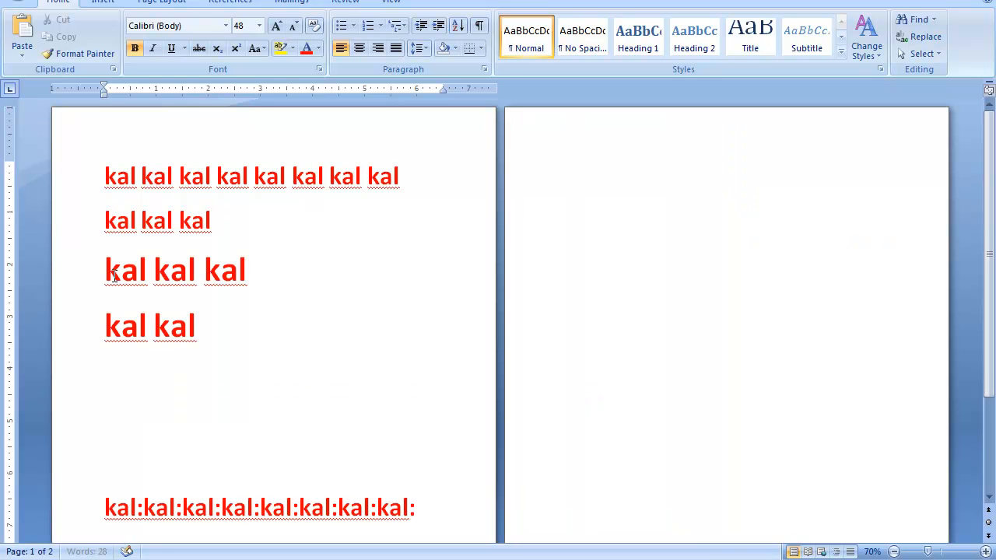
text(kal kal kal kal)
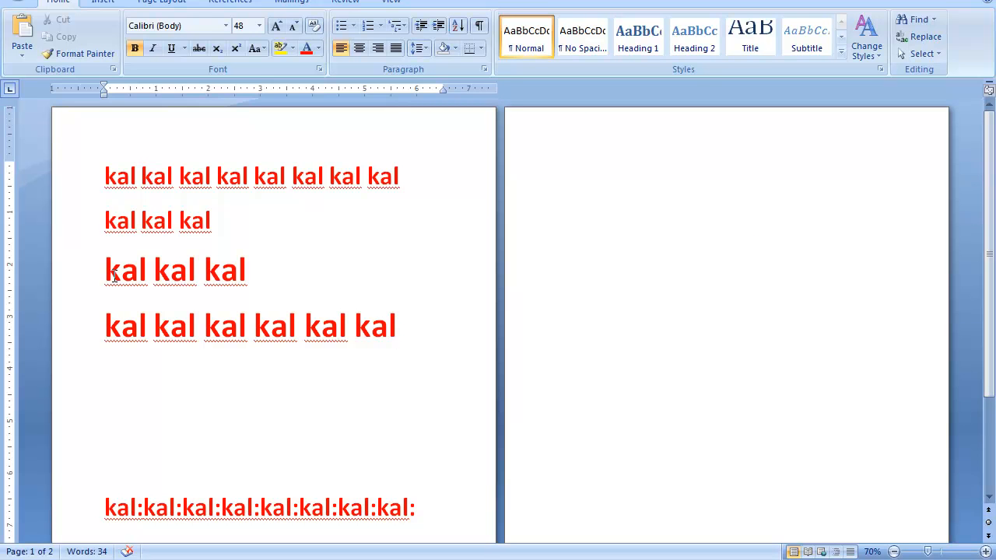
click(139, 421)
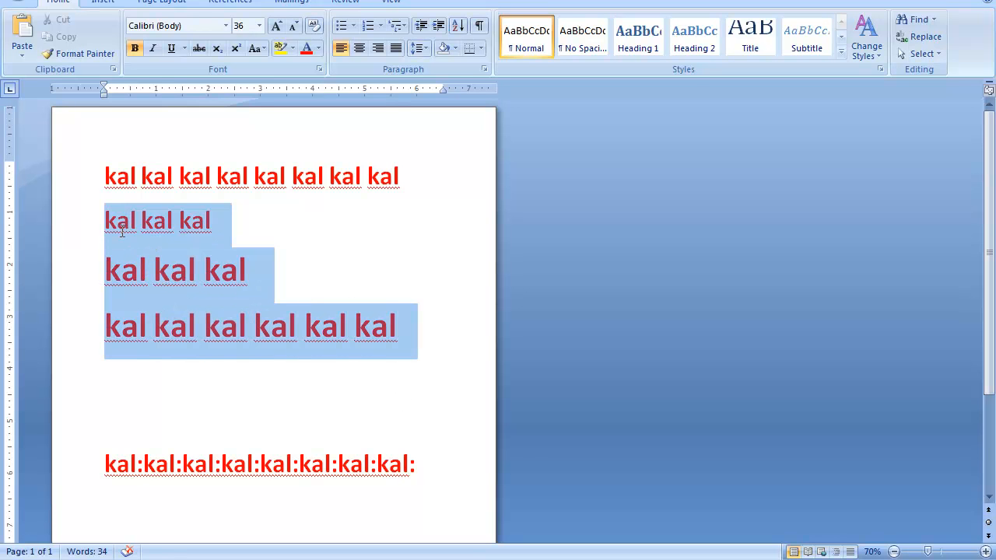
Step: Delete the extra kal lines and begin a '1234' digit line beneath the 'kal:kal:' drill
key(Delete)
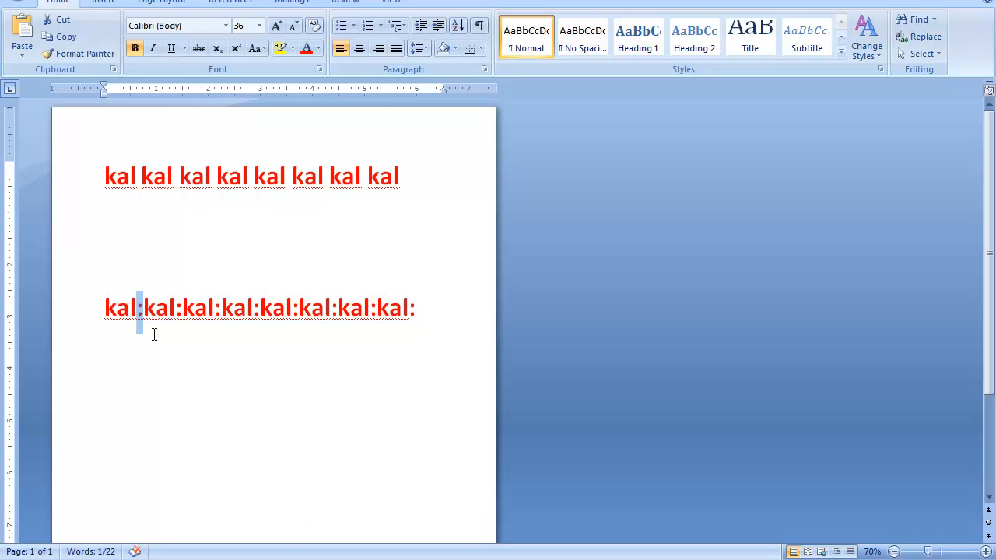
mouse_move(115, 333)
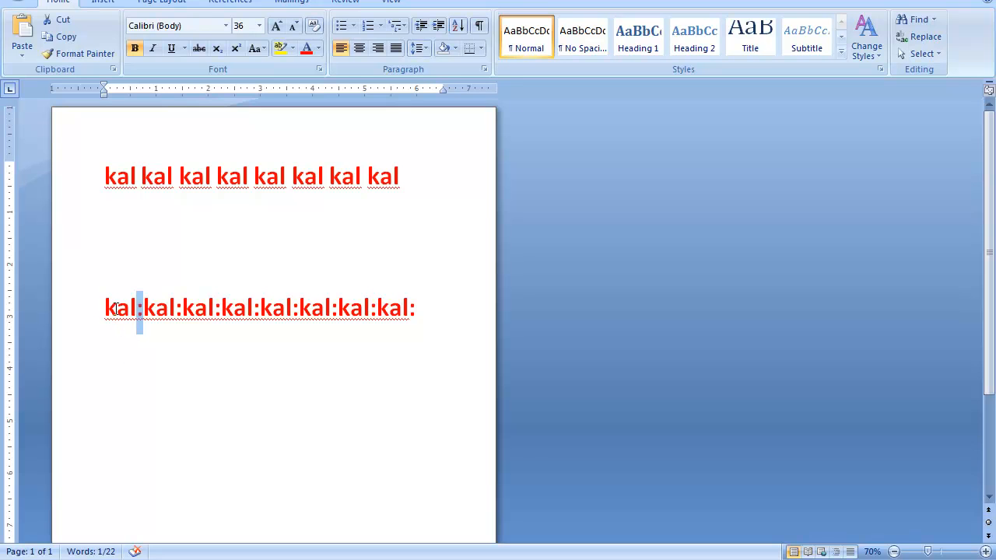
text(1)
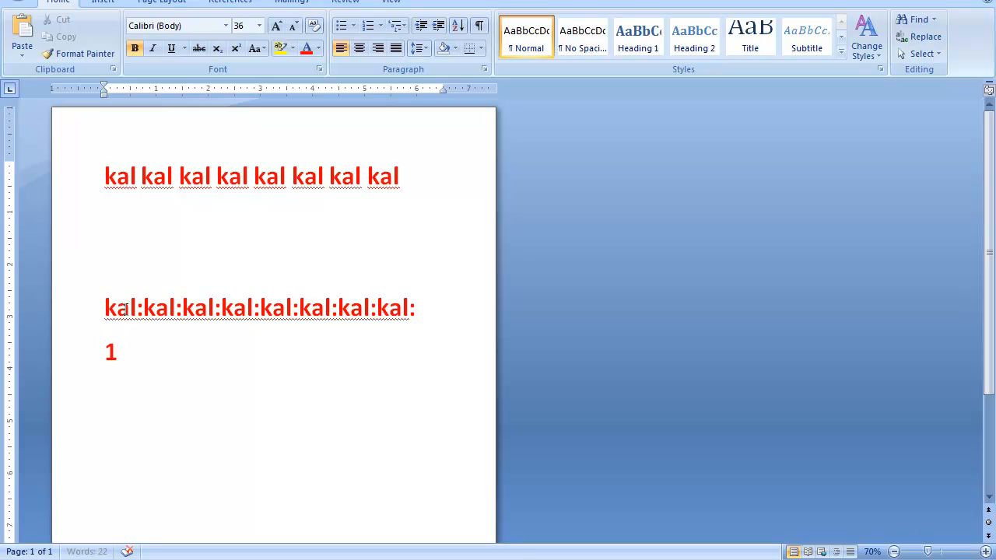
text(2)
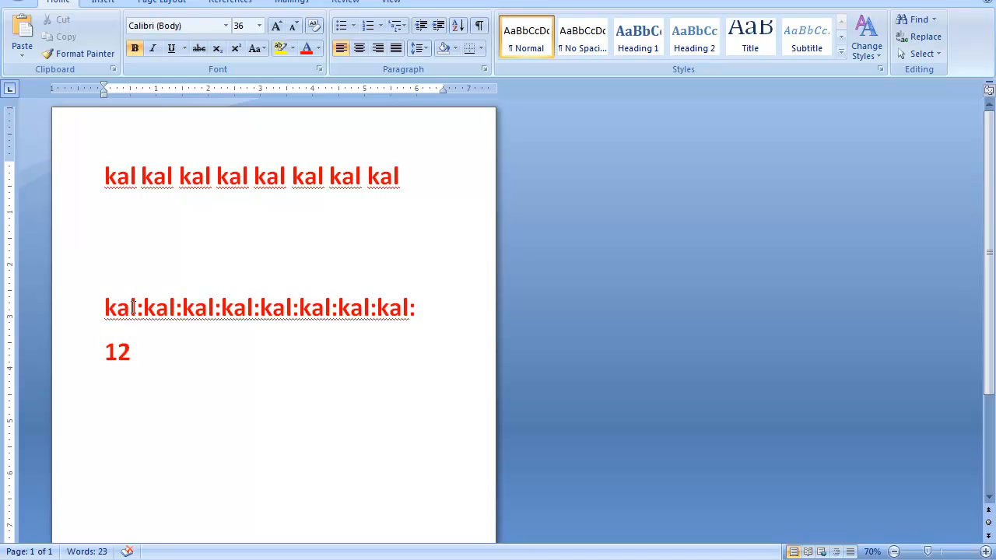
text(3)
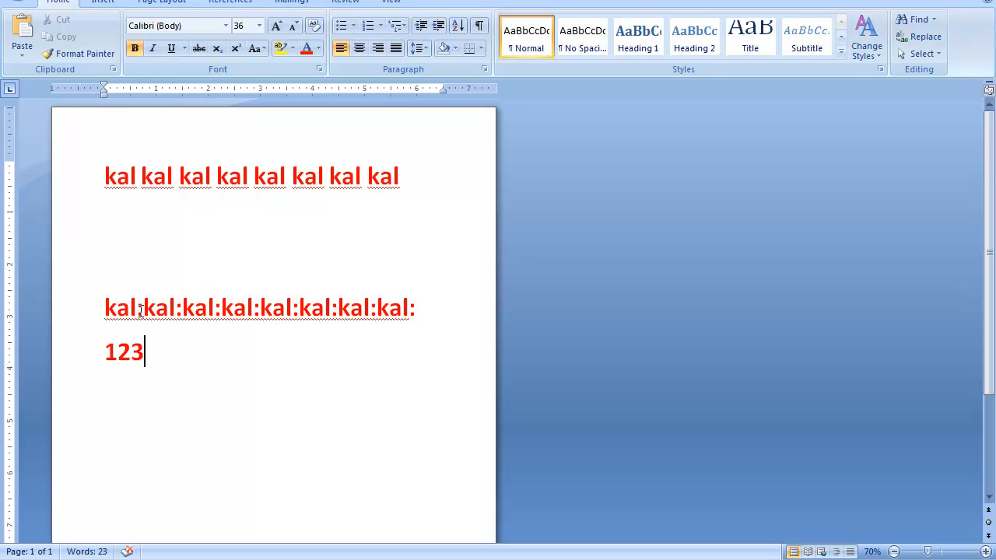
text(45l:)
text(Kal:kal:kal:kal:kal:kal:kal:kal:)
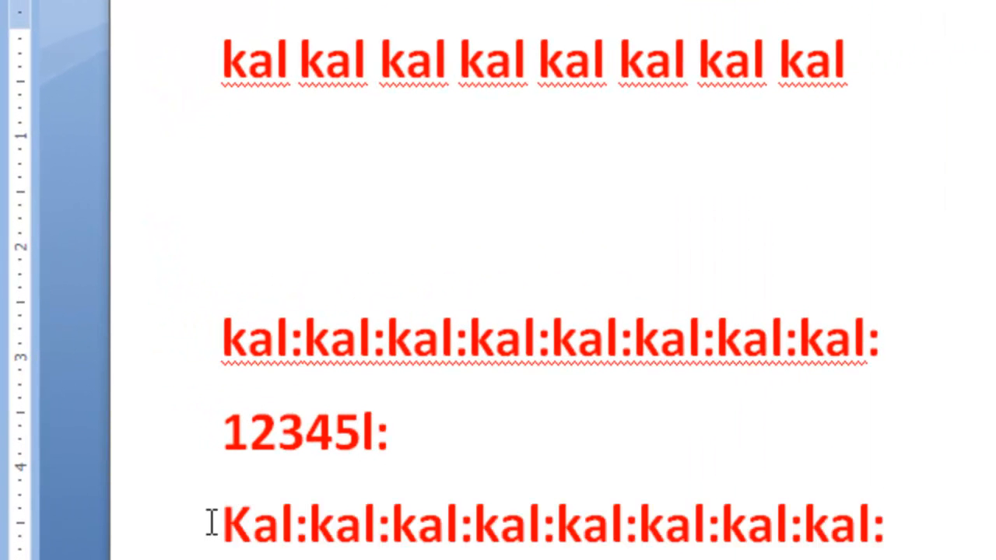
Step: Continue the capitalised 'Kal:kal:kal:k' drill line after the digits
click(887, 521)
text(k)
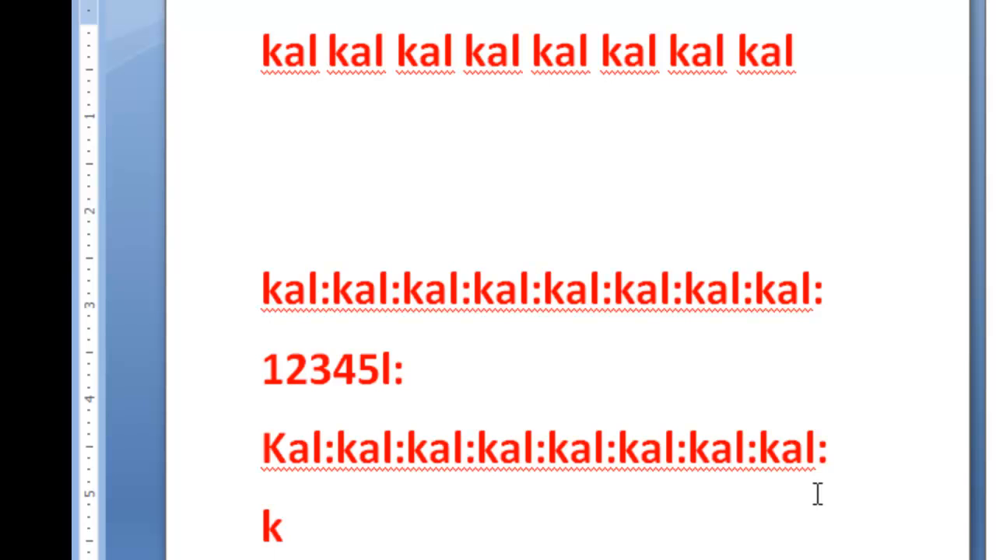
text(al:kal)
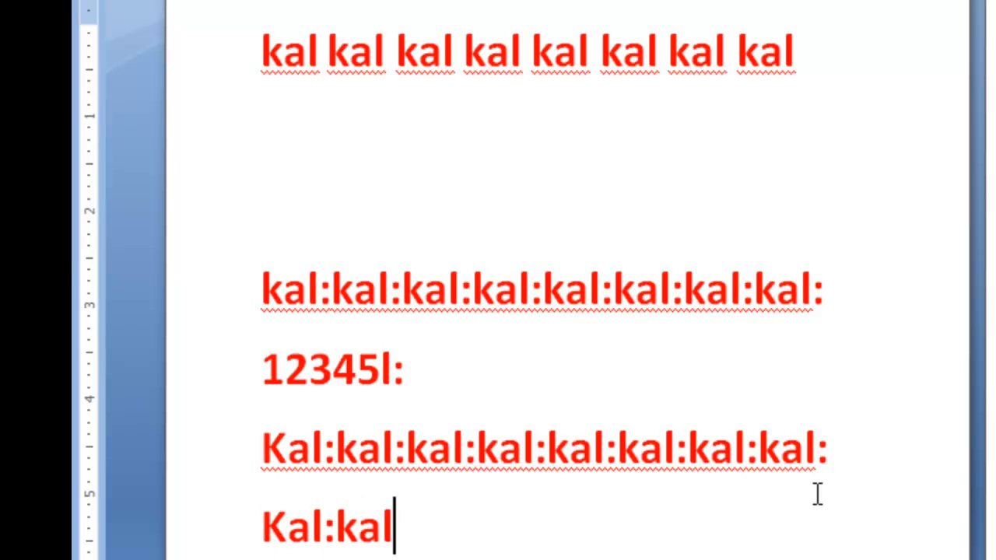
text(:kal:k)
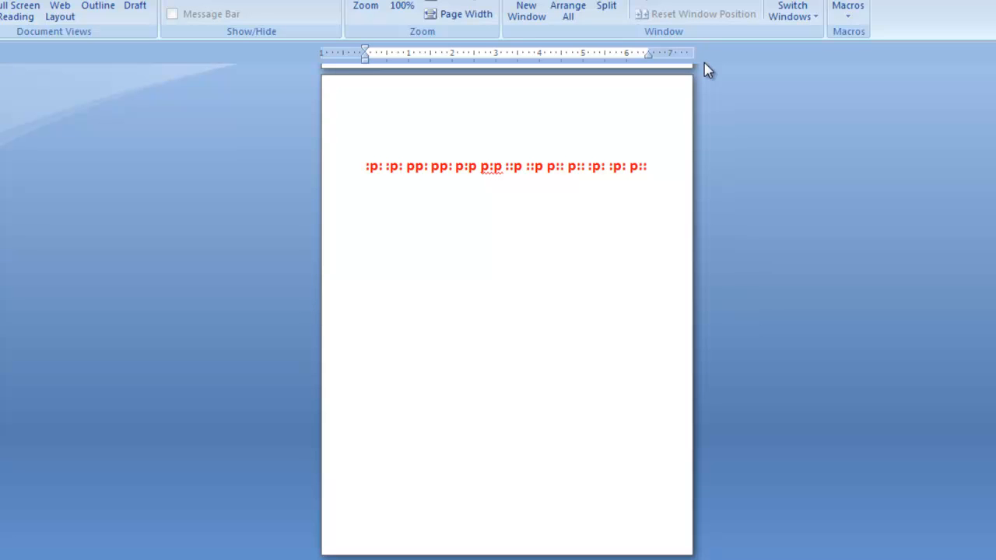
double_click(377, 167)
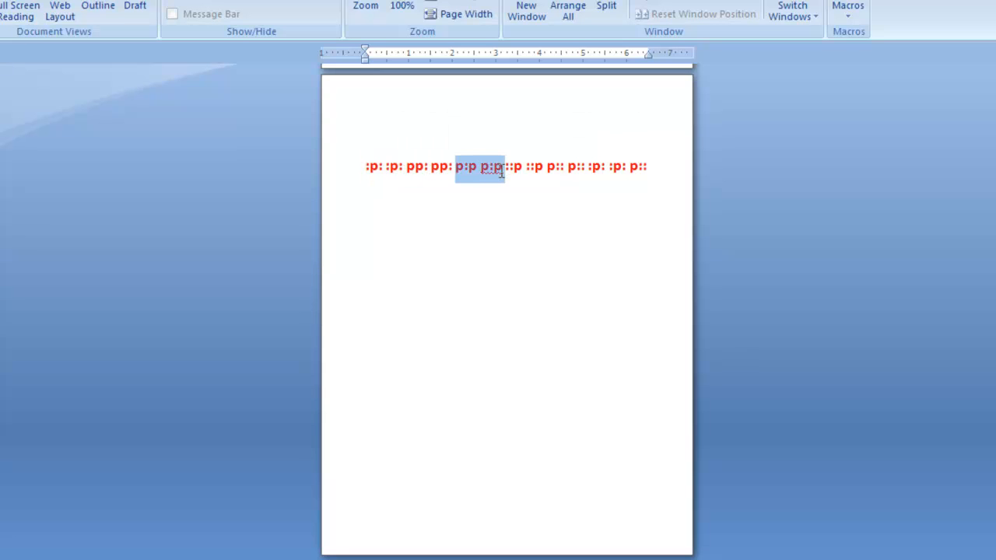
click(506, 165)
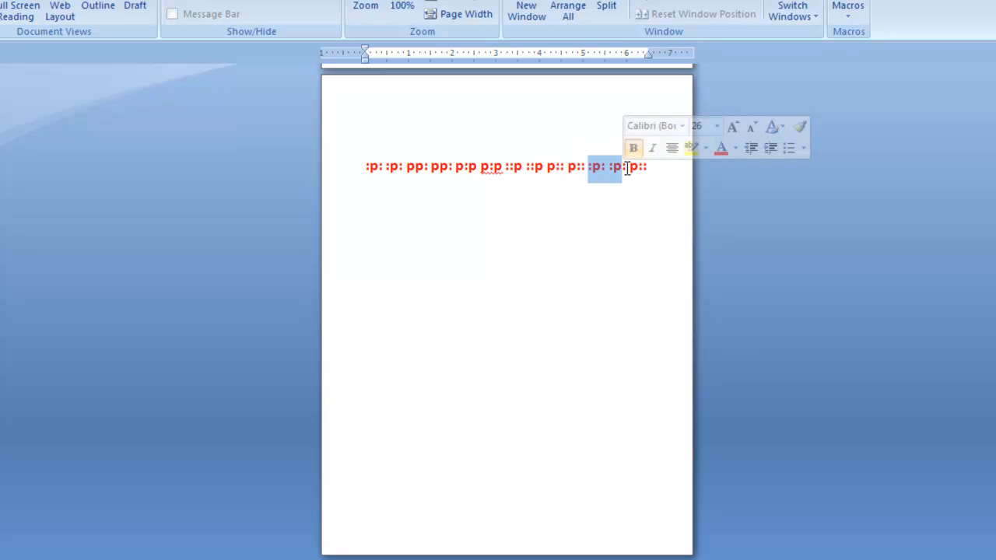
click(511, 204)
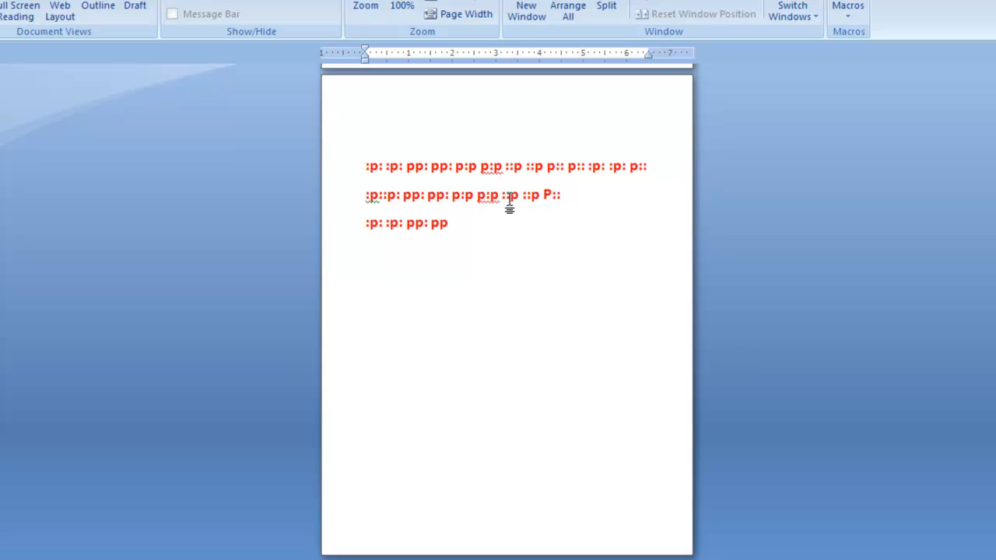
Step: Finish the third drill line with 'p:p p:p ::p p:: p::' so it matches the first
text(p:p p:p)
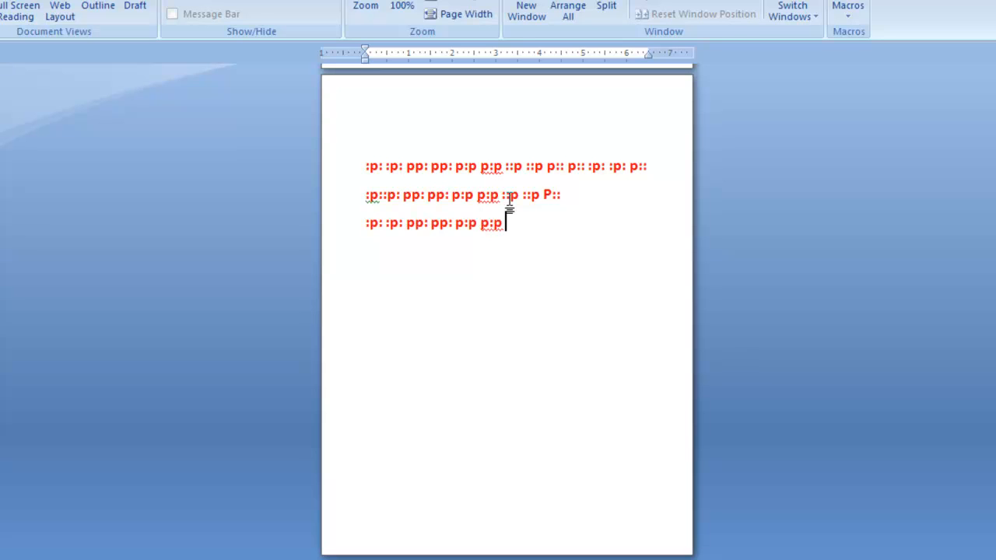
text(:p ::p p:: p:: :p:)
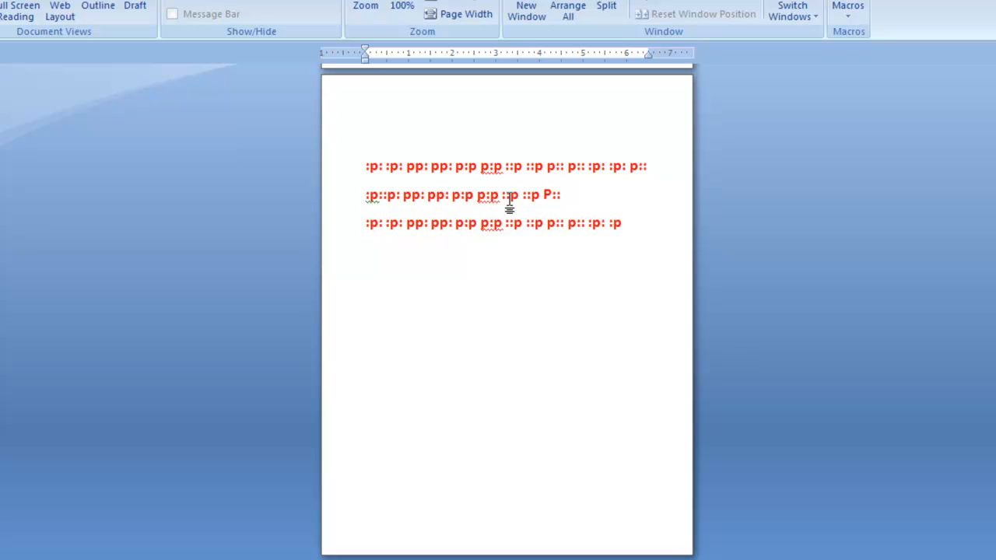
text(: p::)
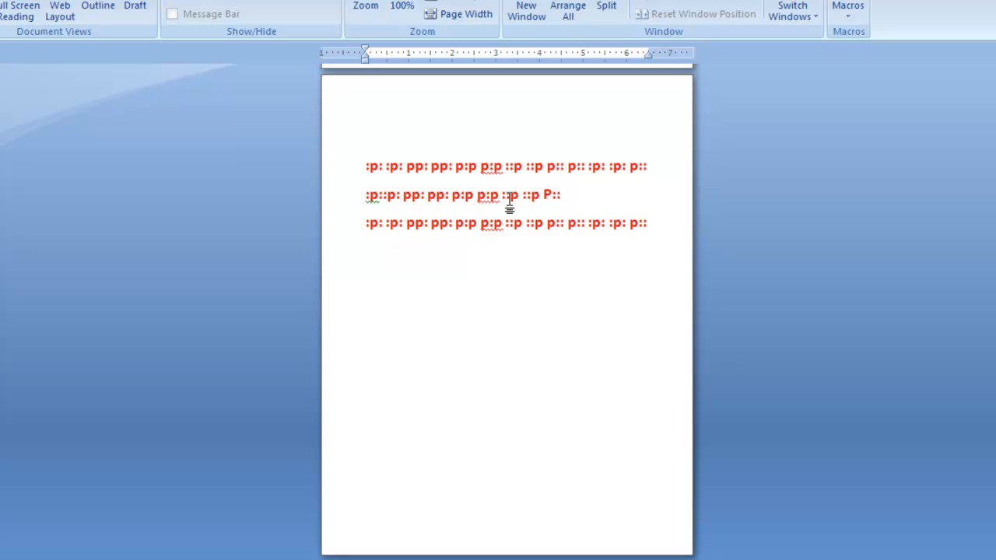
click(647, 224)
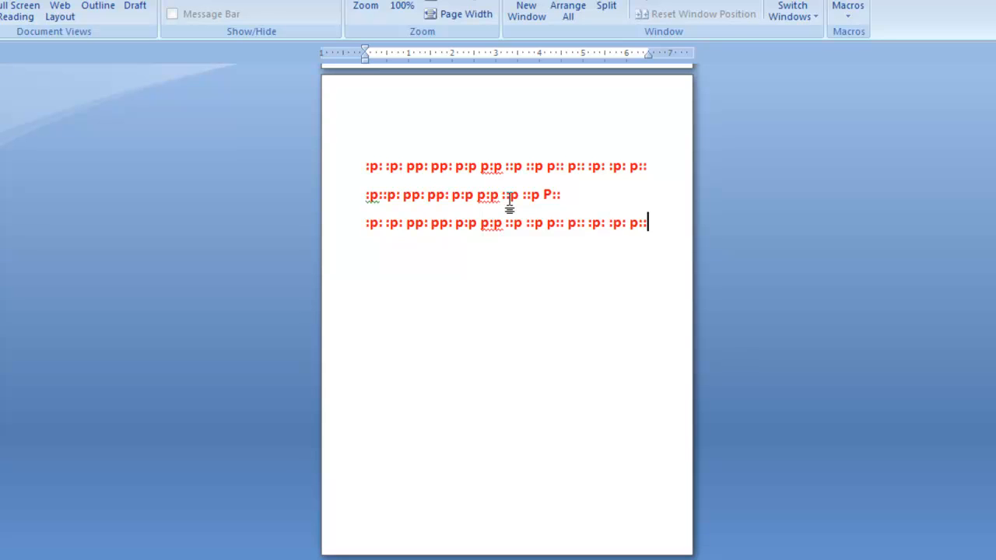